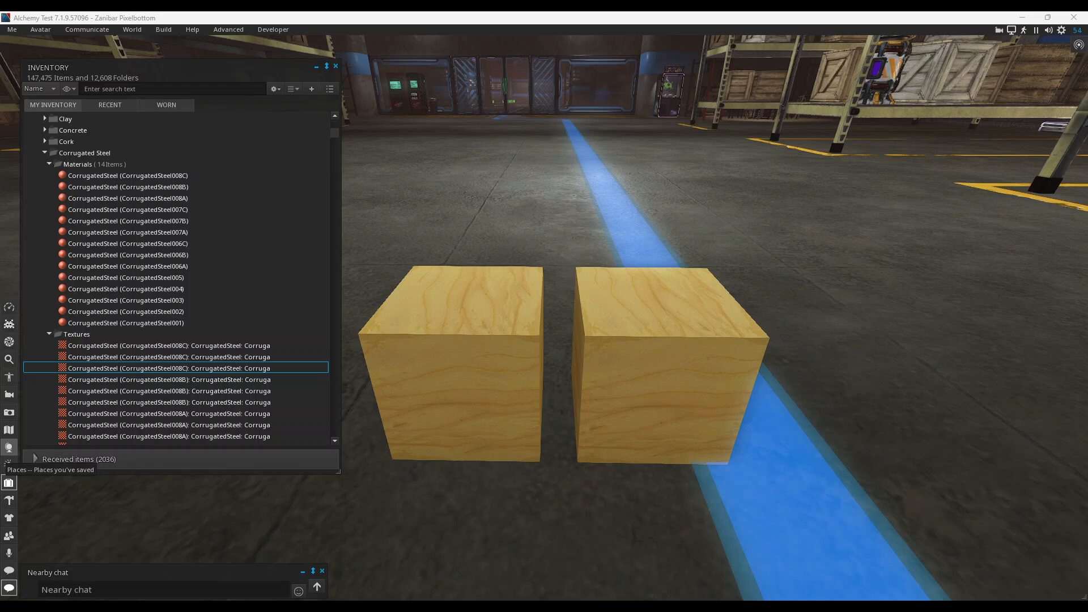
mouse_move(563, 547)
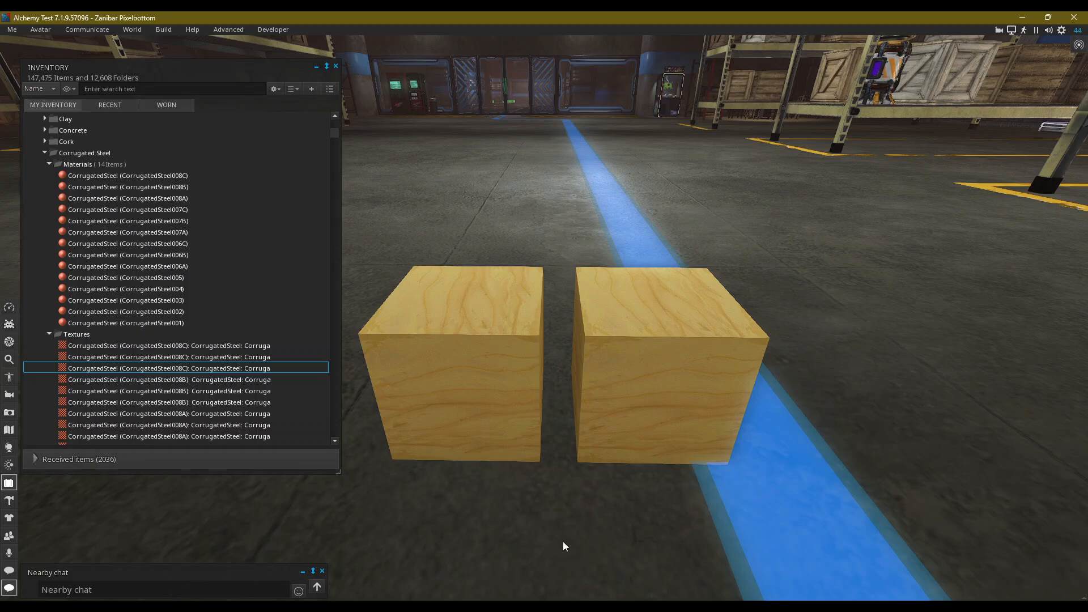
mouse_move(553, 533)
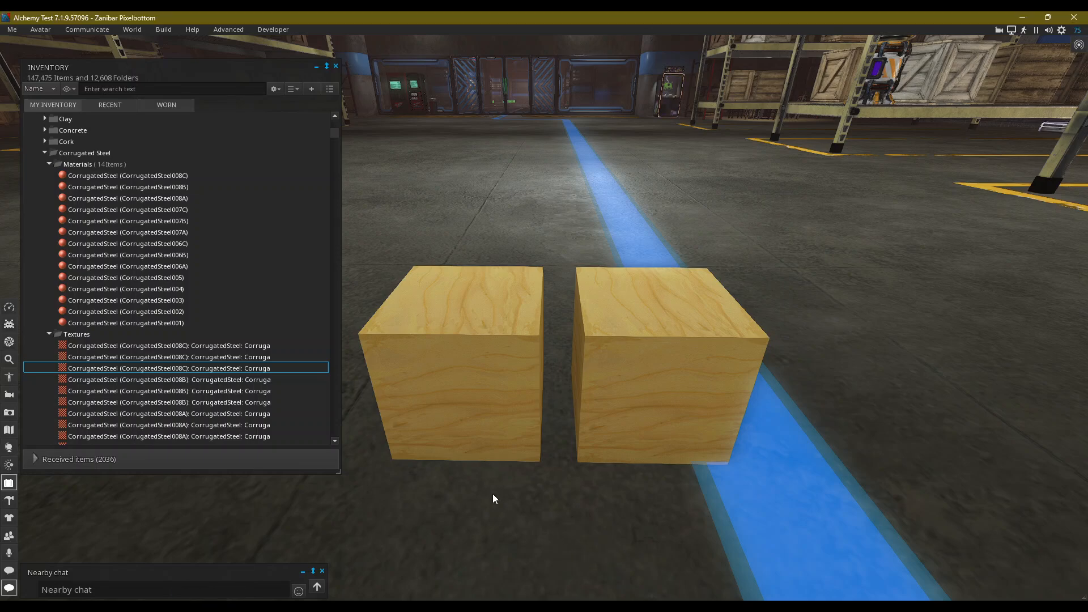
mouse_move(567, 477)
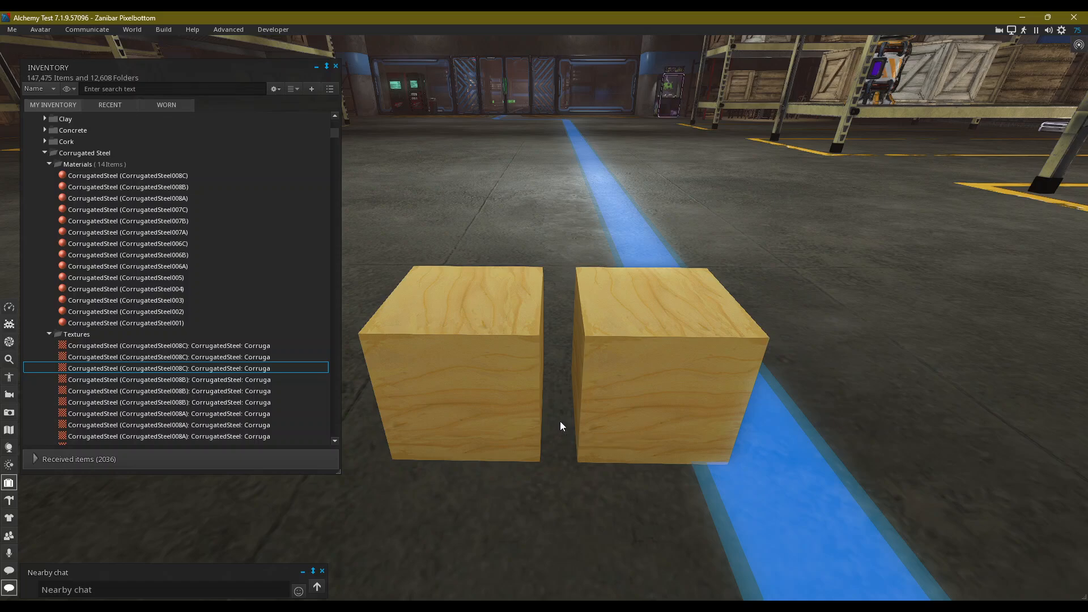
mouse_move(592, 406)
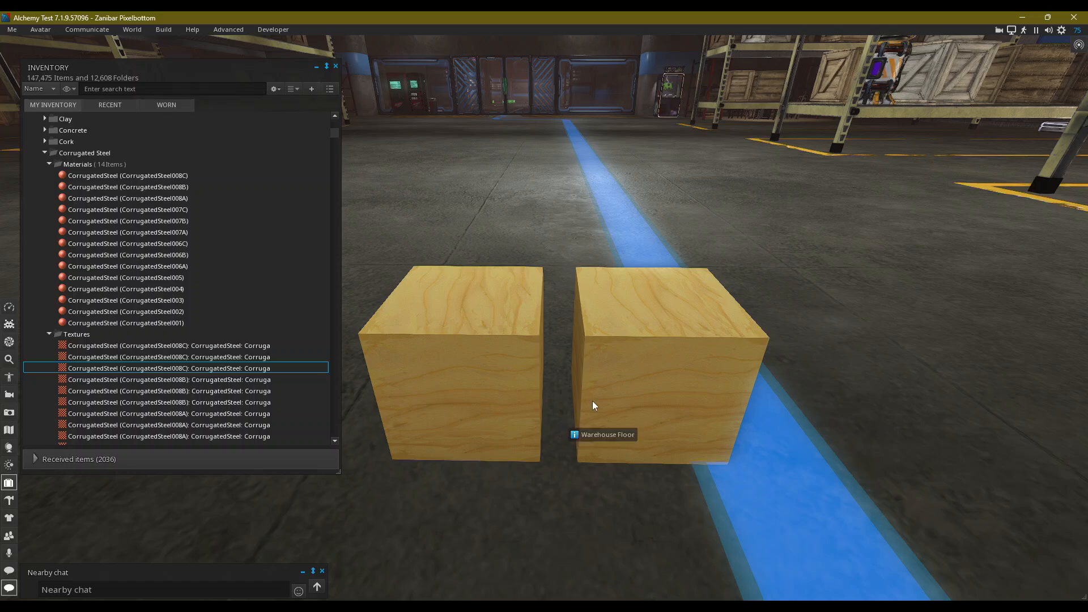
- Apply the CorrugatedSteel material from inventory to the right cube, replacing its wood look
click(653, 367)
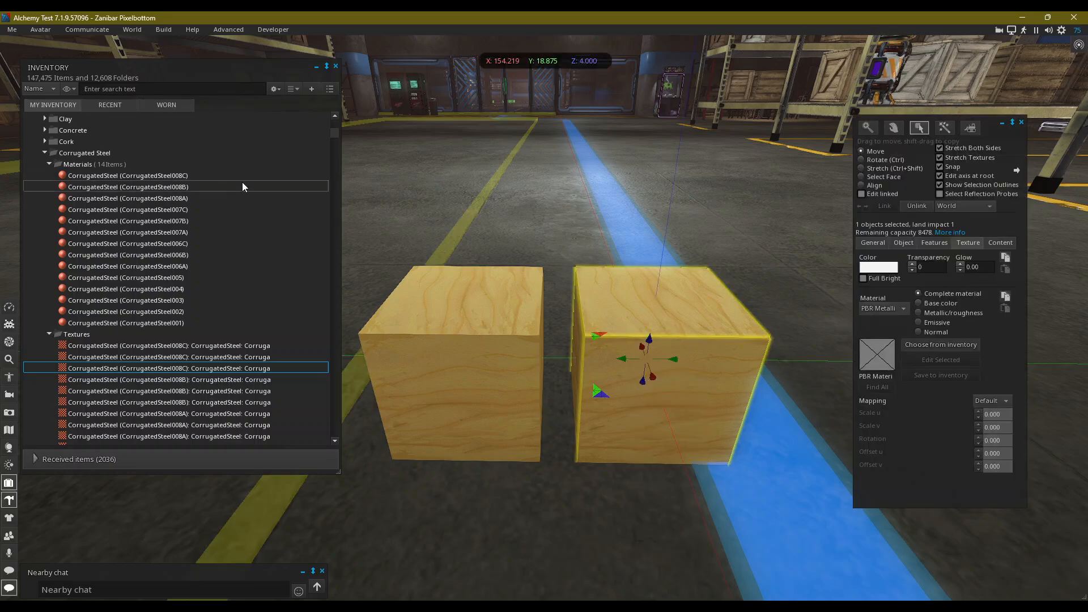
click(136, 175)
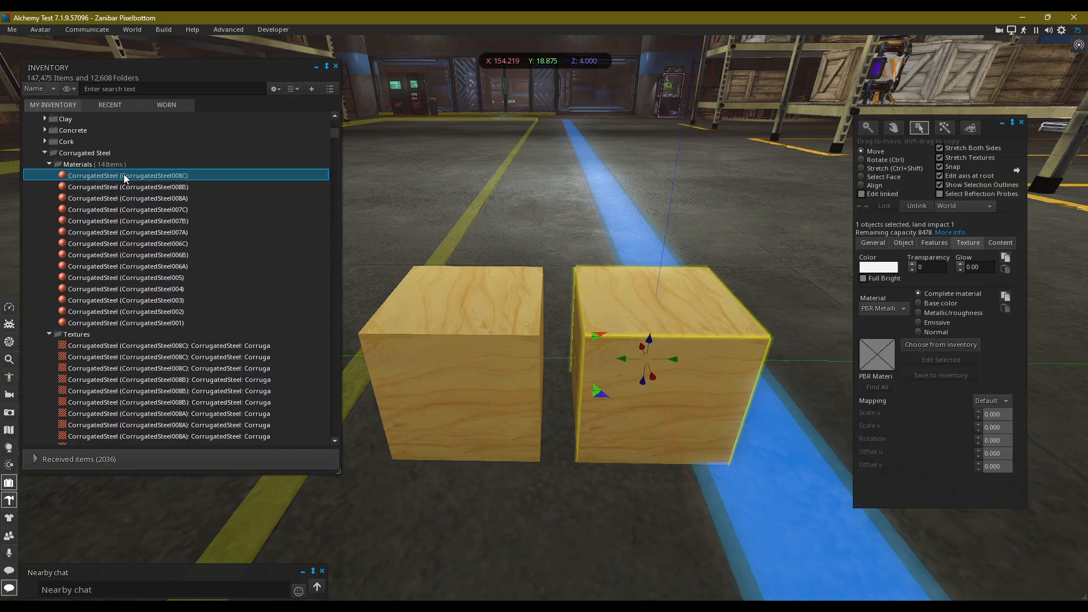
double_click(128, 175)
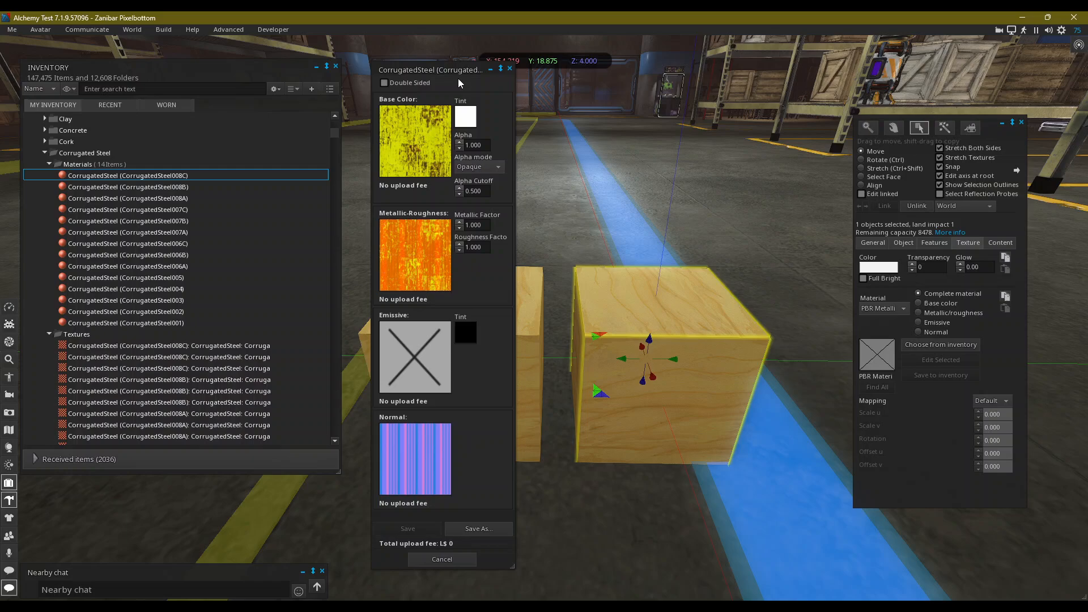
mouse_move(366, 403)
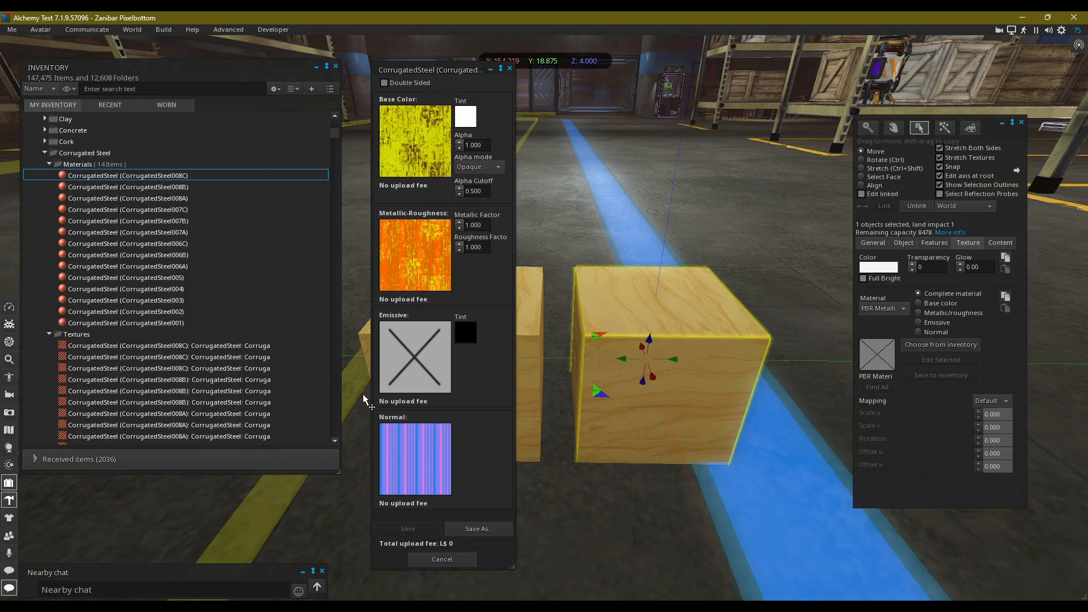
mouse_move(470, 353)
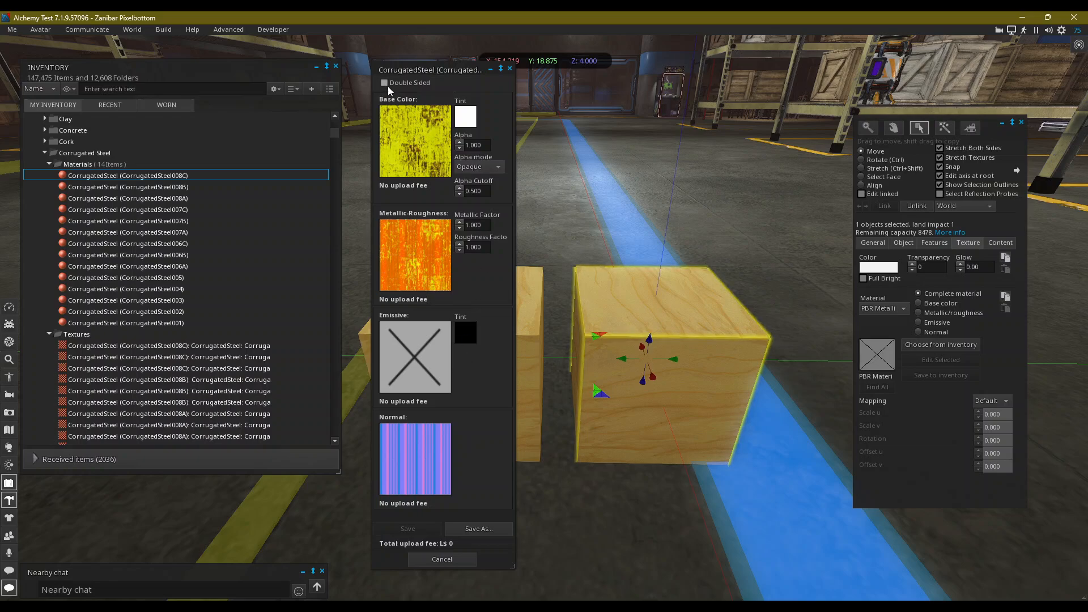
click(441, 559)
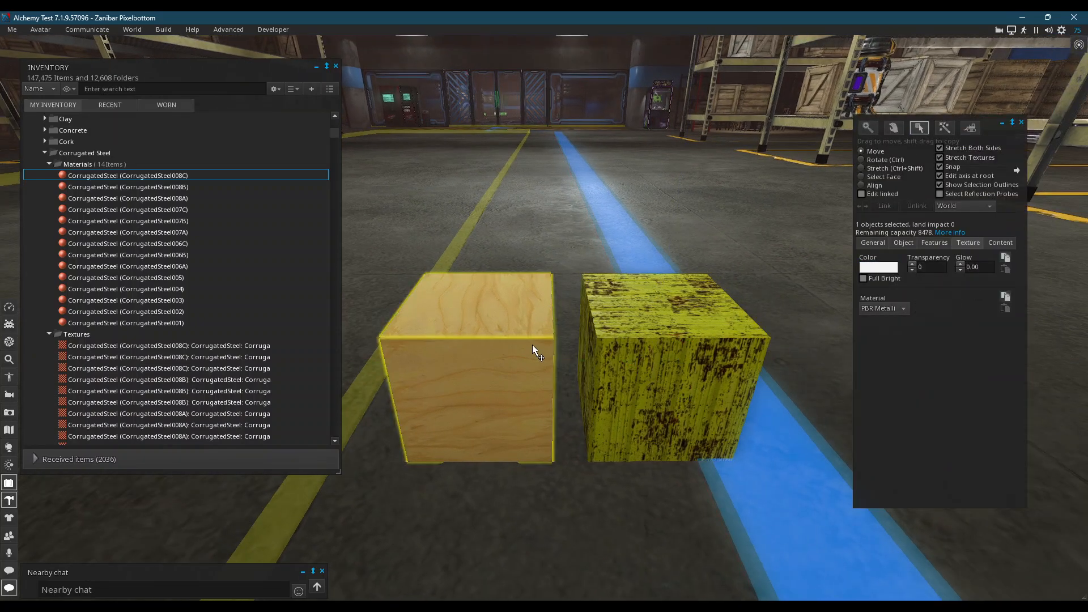
- Set the left cube to PBR, pick CorrugatedSteel, confirm it and start editing that material
click(876, 355)
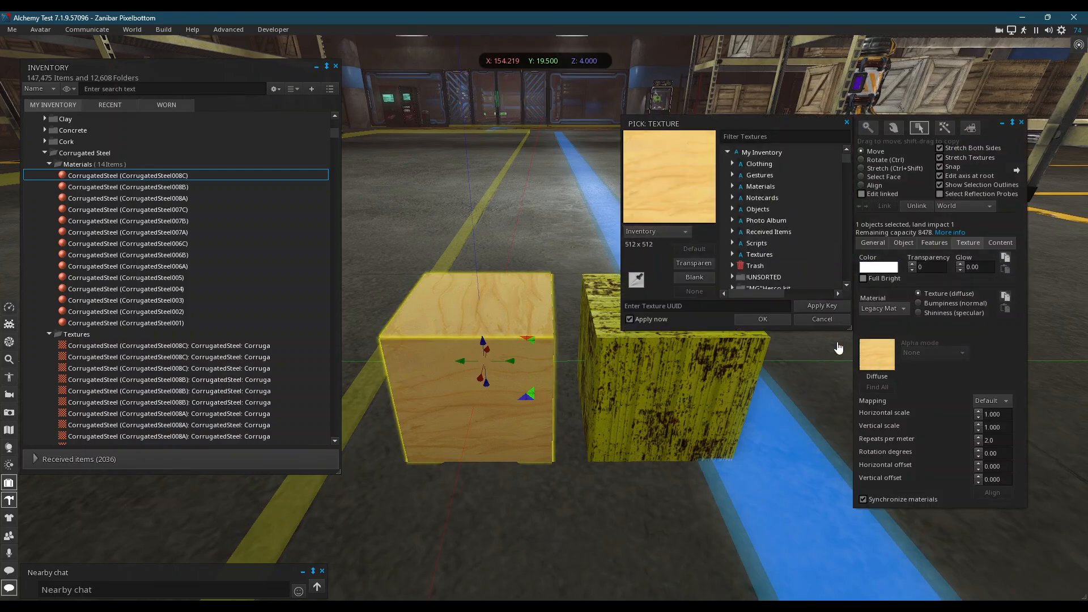
click(693, 277)
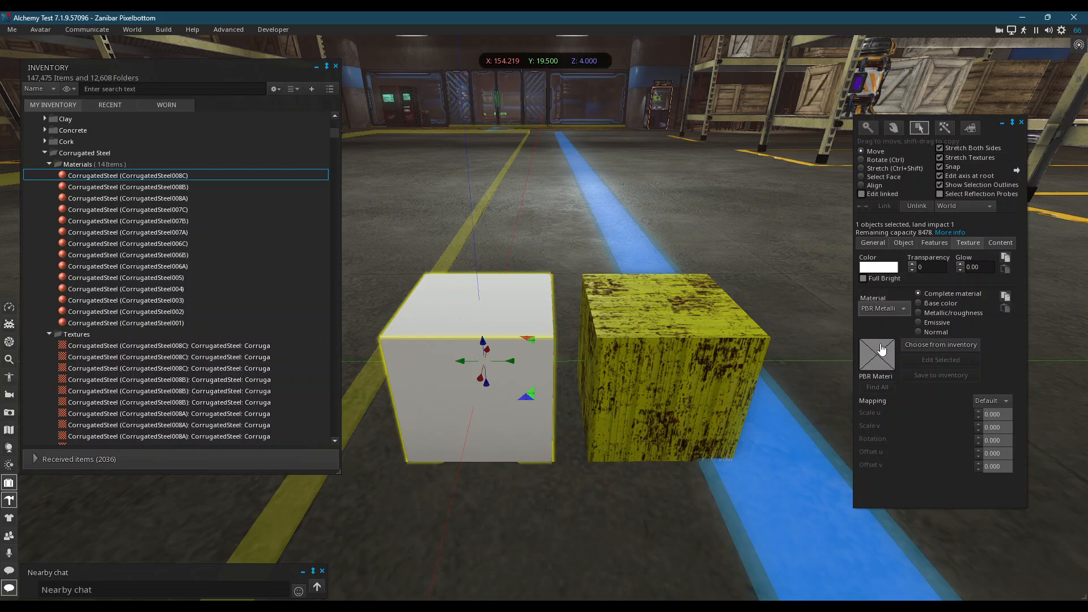
click(876, 356)
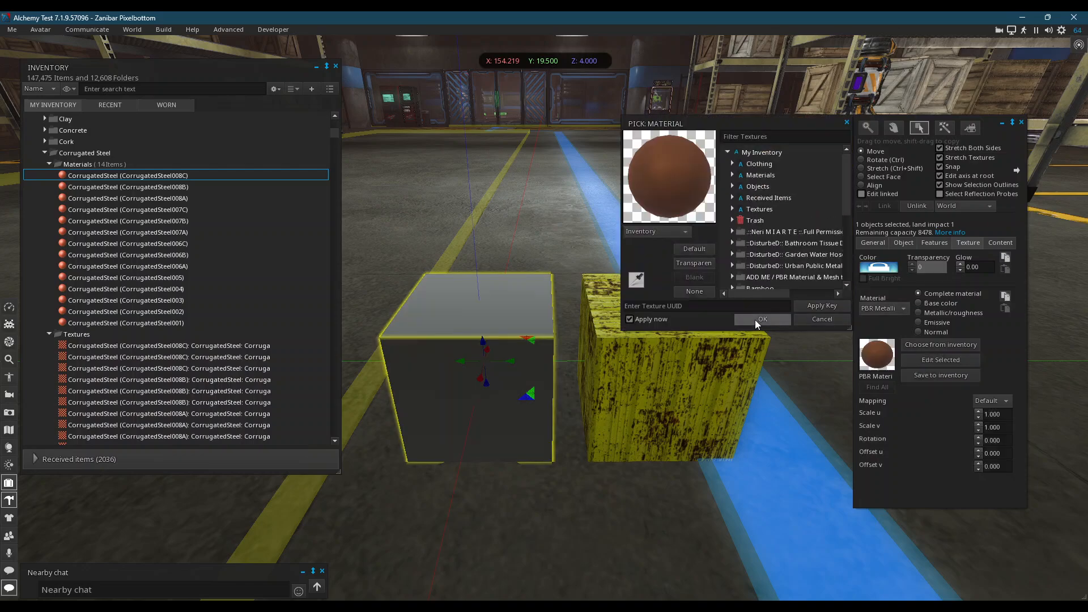
click(761, 320)
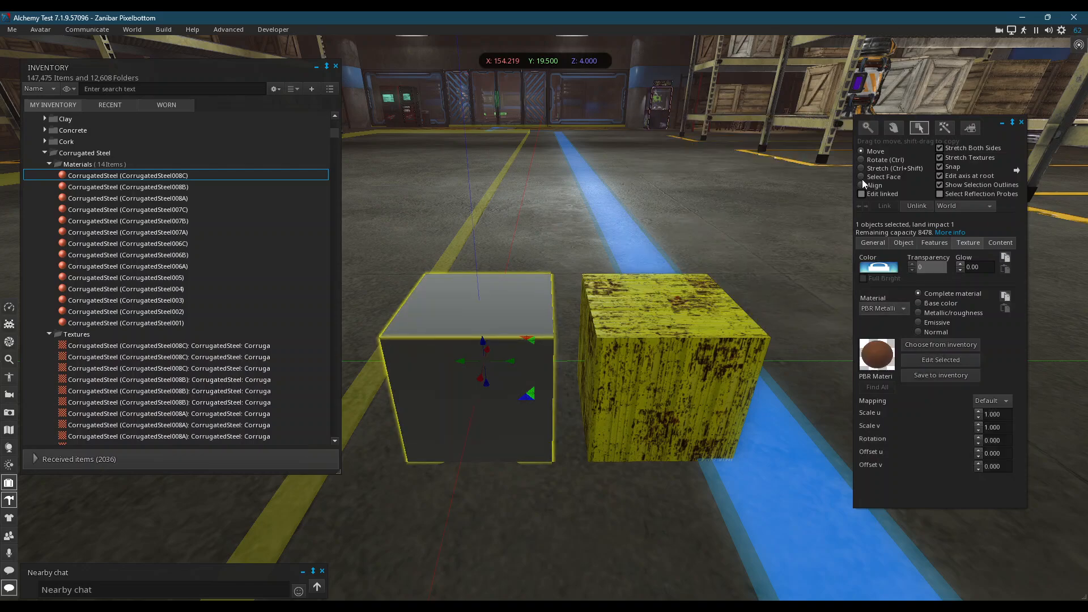
click(940, 359)
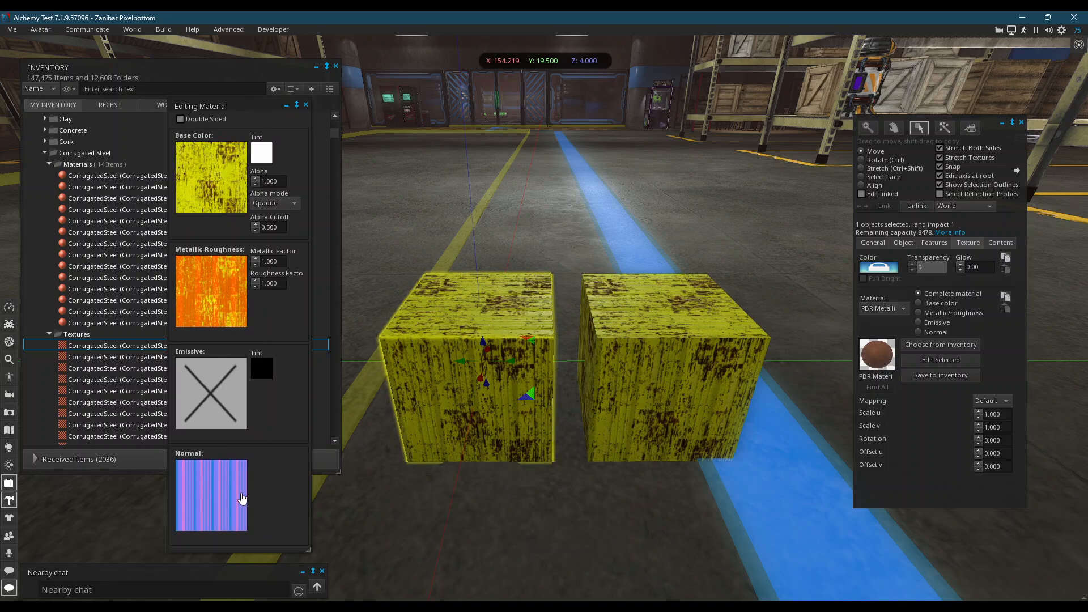
mouse_move(233, 504)
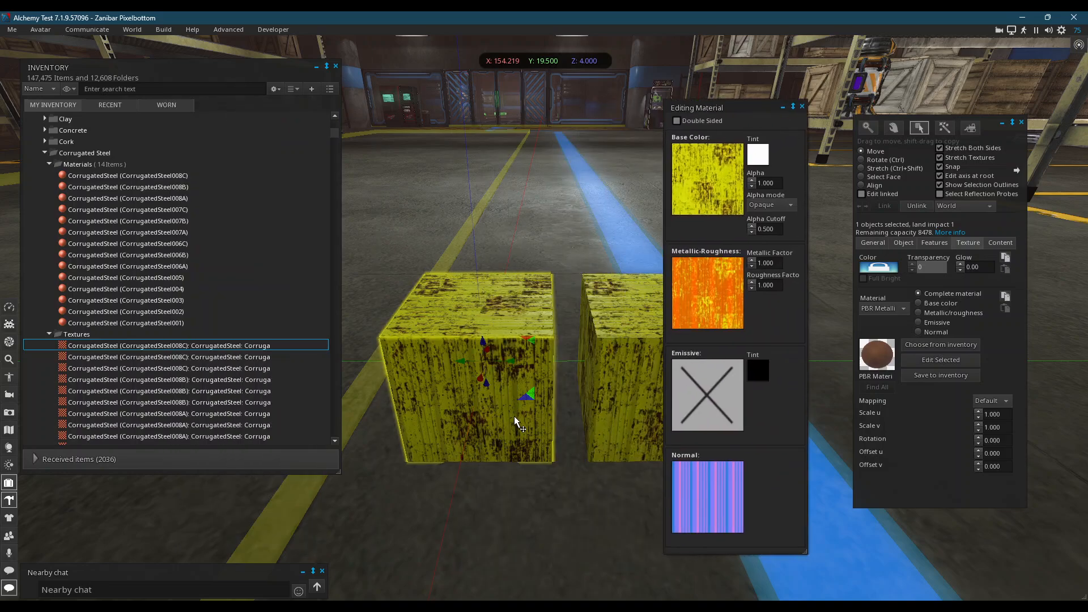
mouse_move(486, 258)
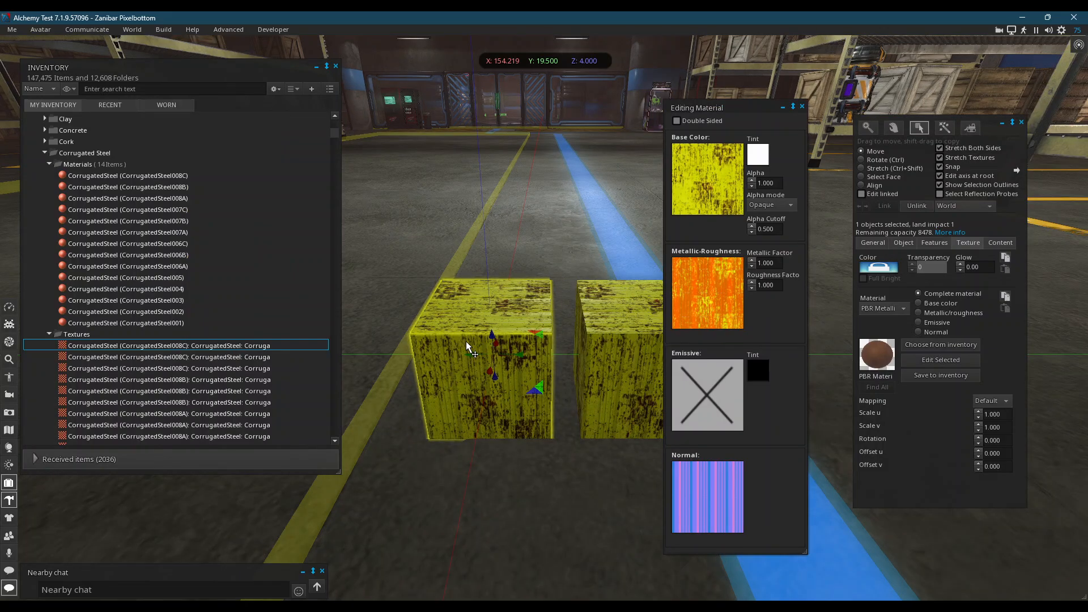
mouse_move(534, 301)
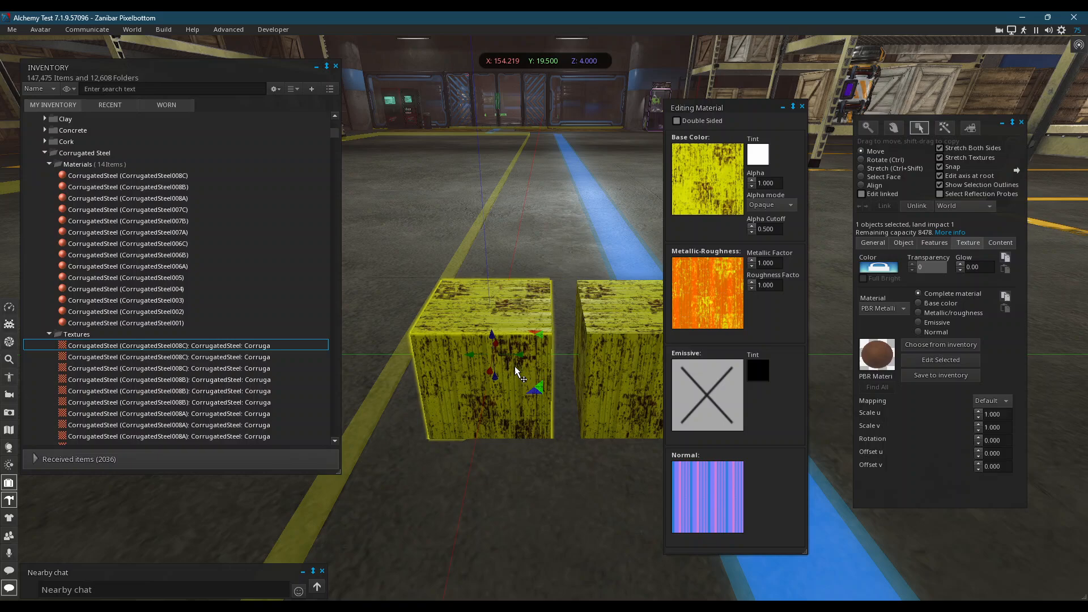
mouse_move(431, 302)
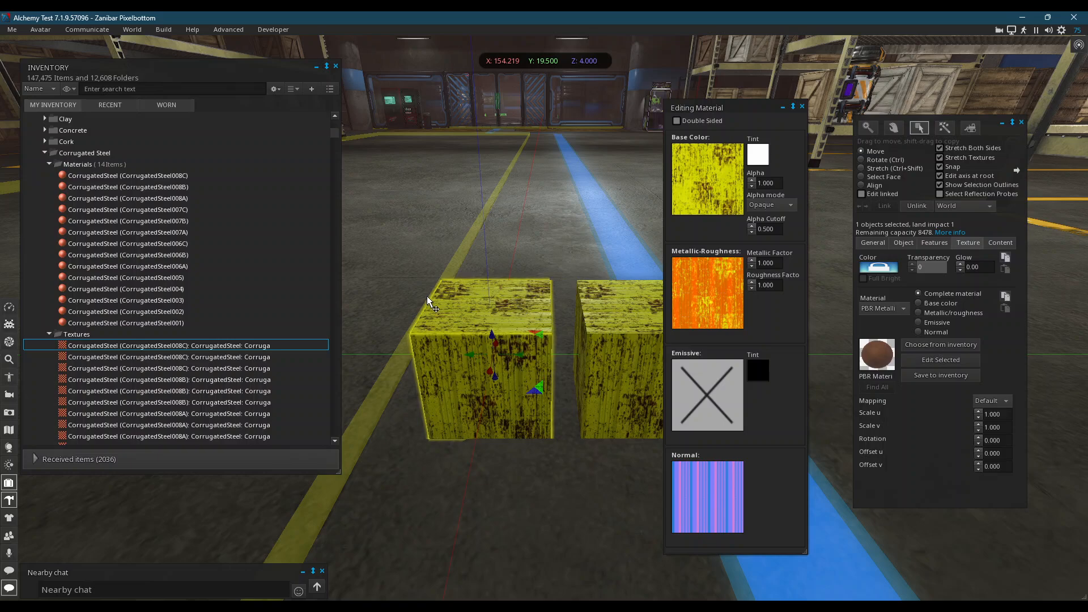
mouse_move(683, 458)
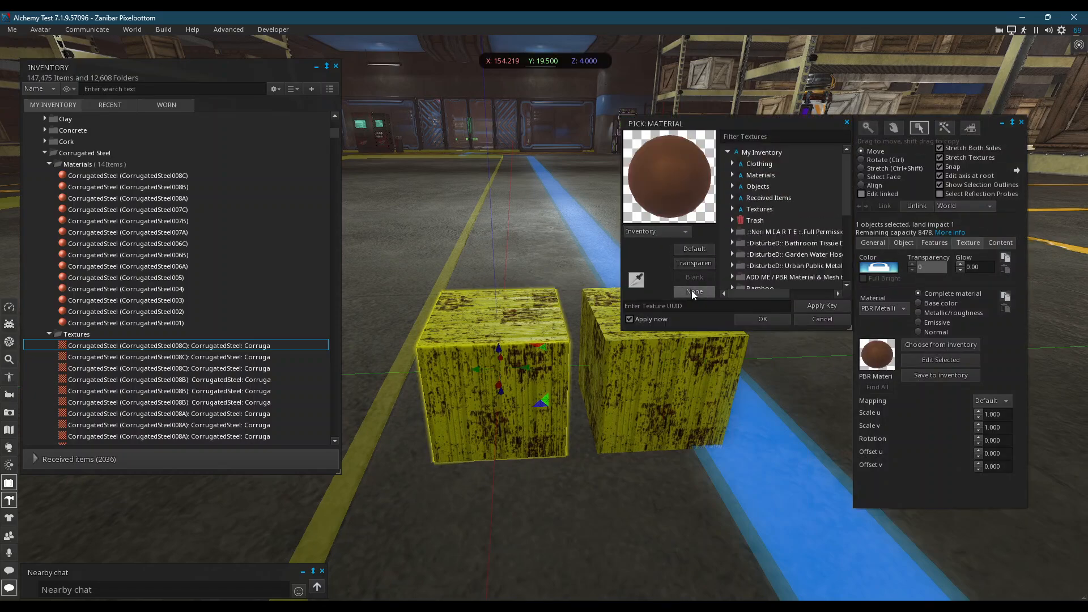
- Clear the left cube's material to Blank/None so it shows plain grey
click(692, 291)
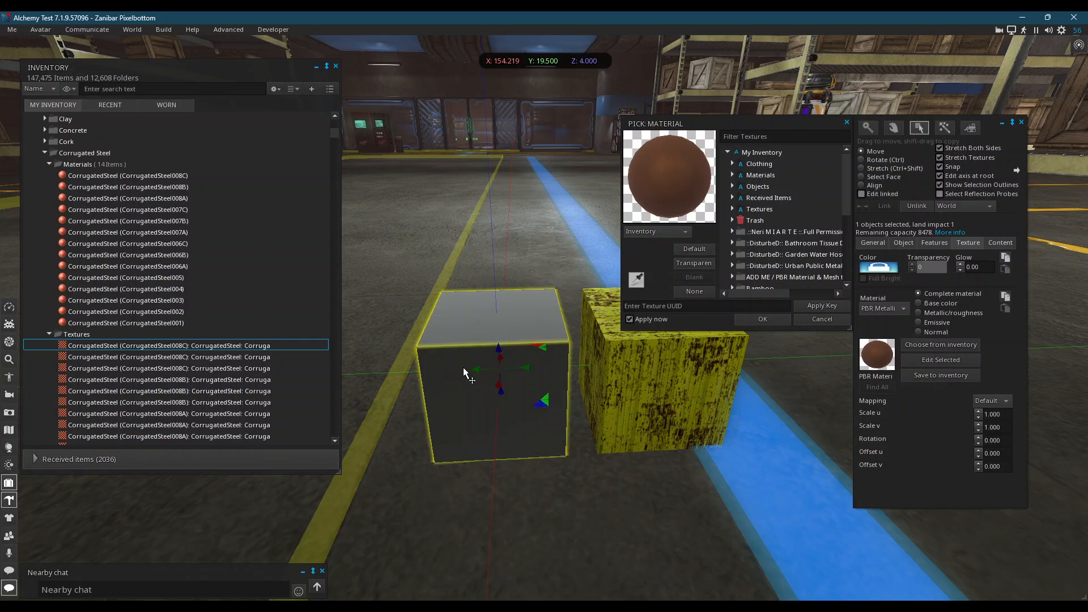
mouse_move(652, 356)
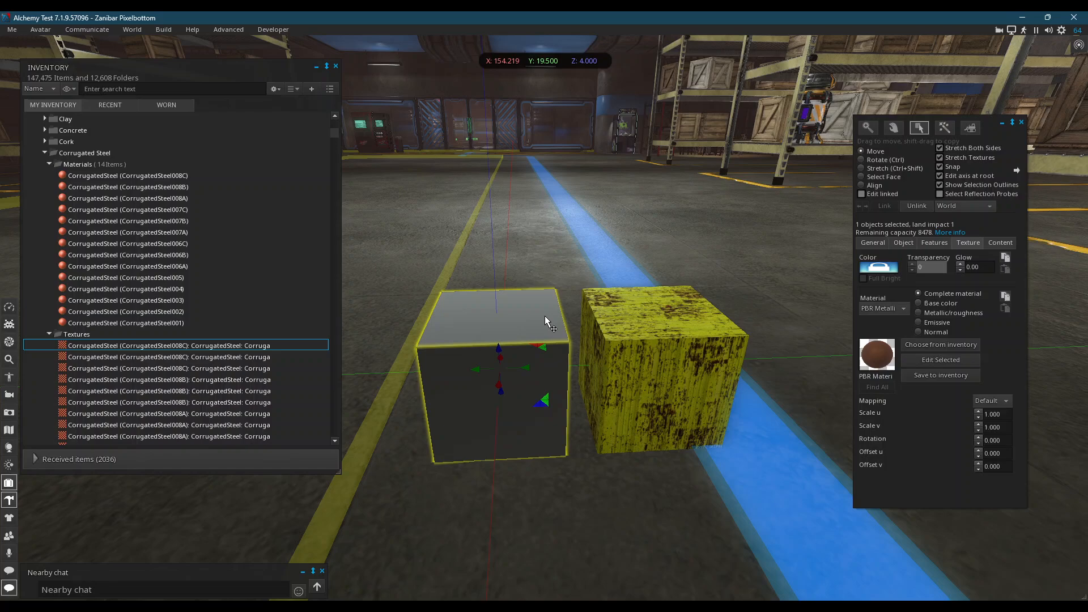
mouse_move(514, 385)
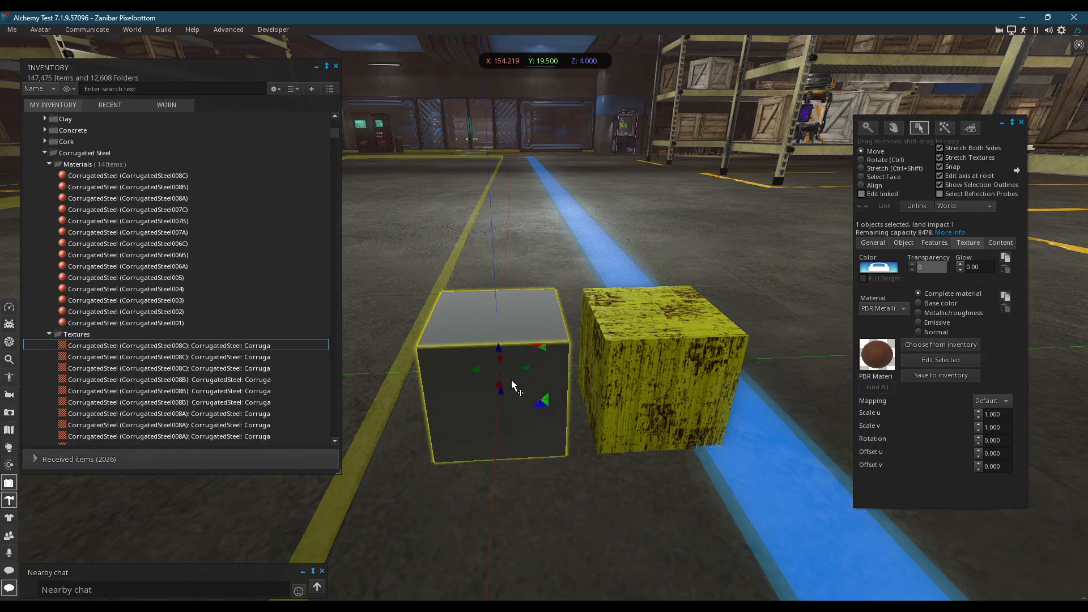
mouse_move(529, 379)
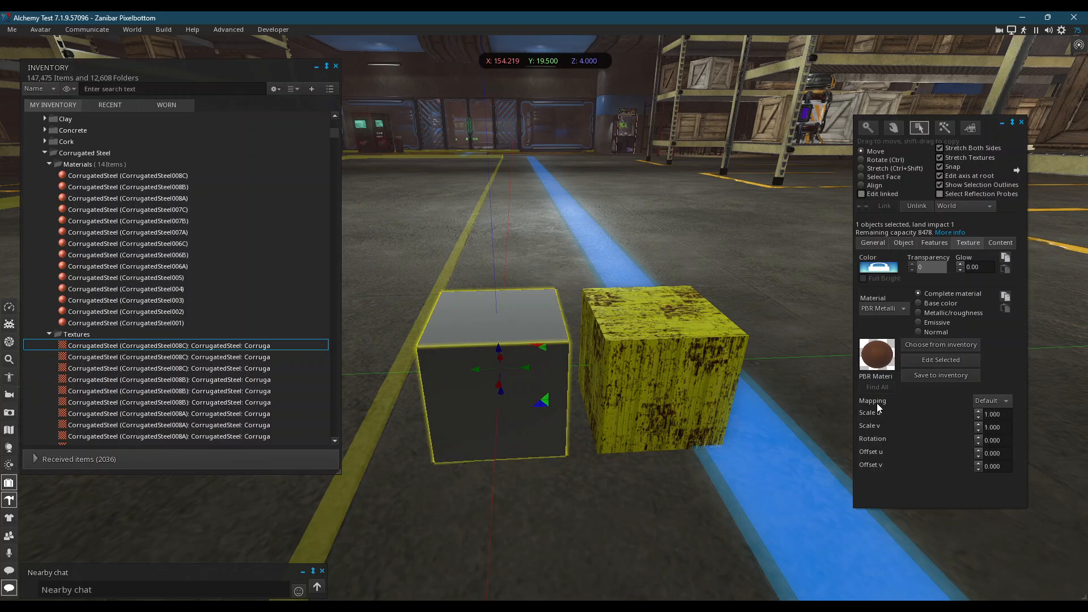
- Tint the right cube's corrugated material red via its Base Color
click(941, 359)
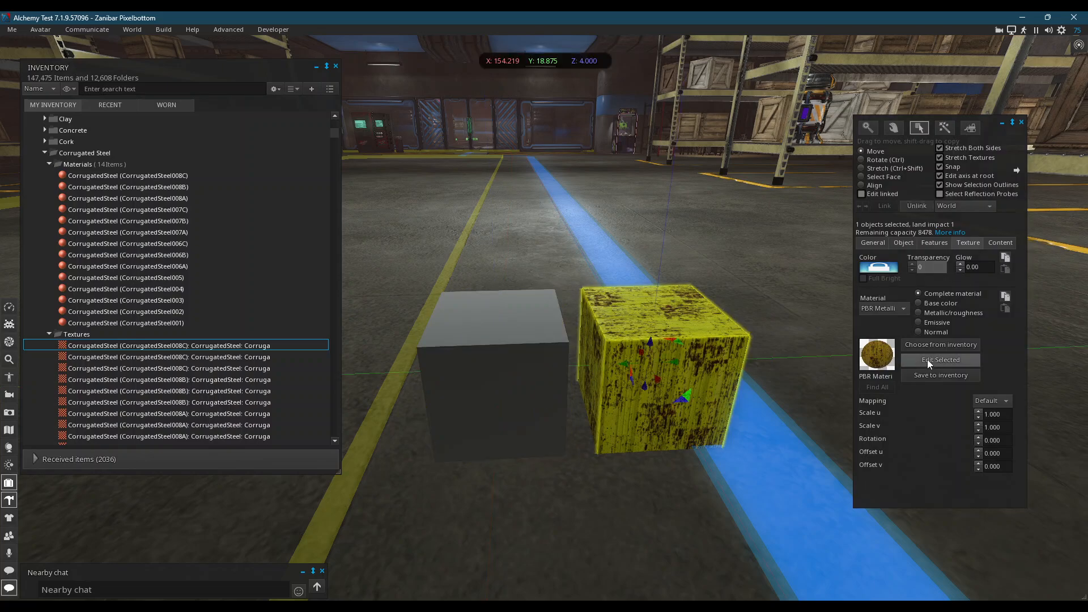
click(938, 359)
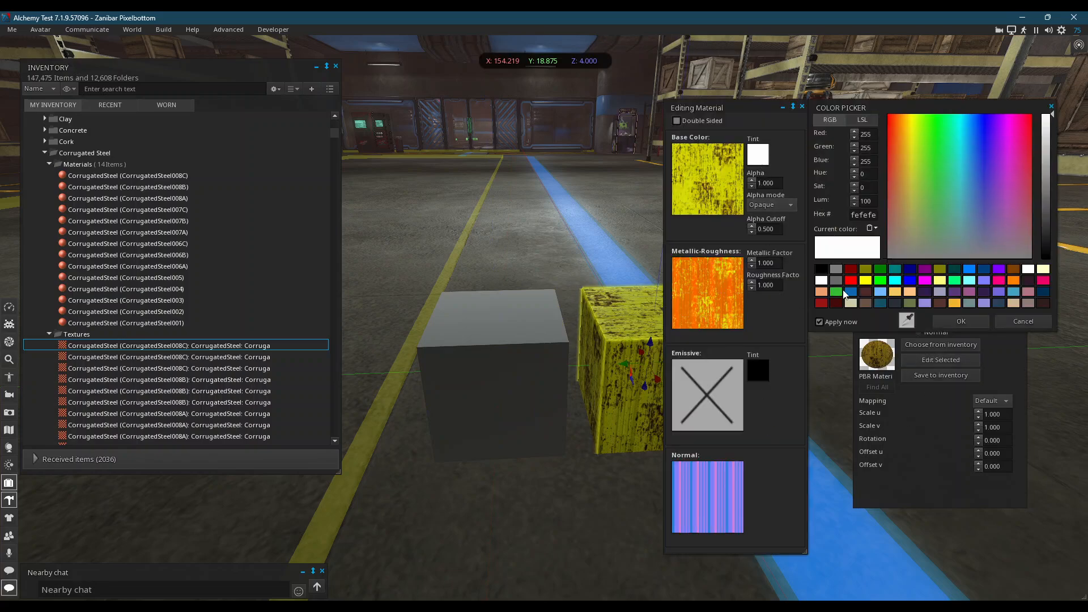
click(959, 320)
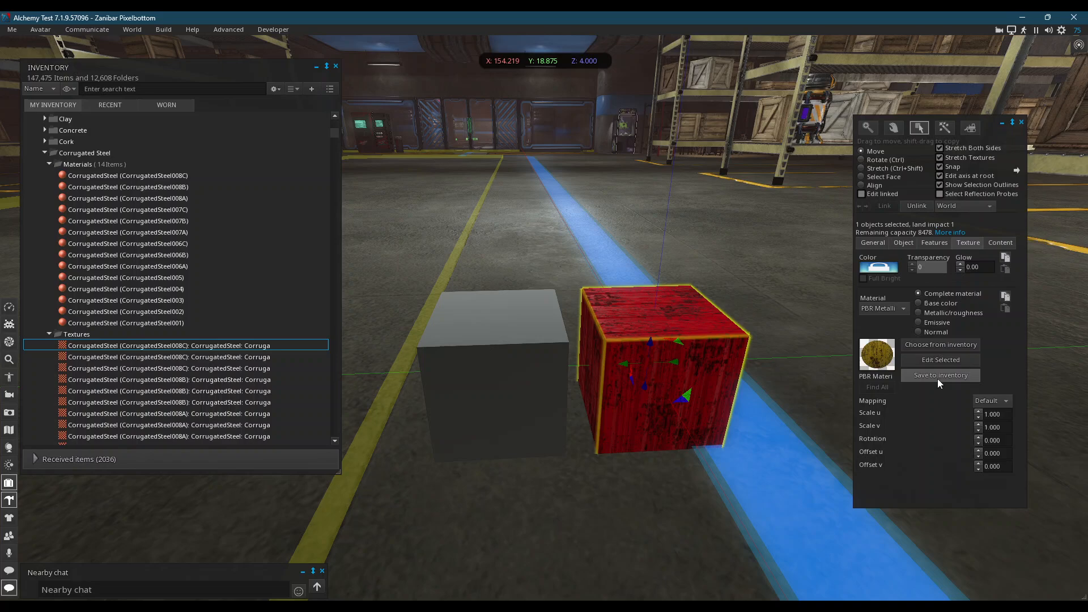
- Save the red material to inventory under the name RED CORRUGATED
click(940, 375)
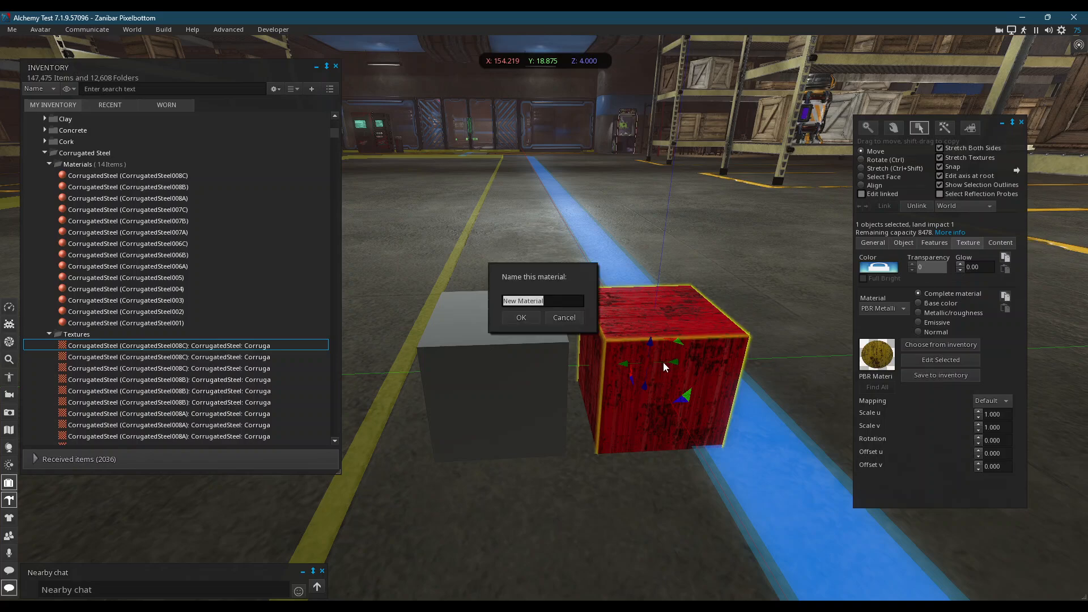
text(RED C)
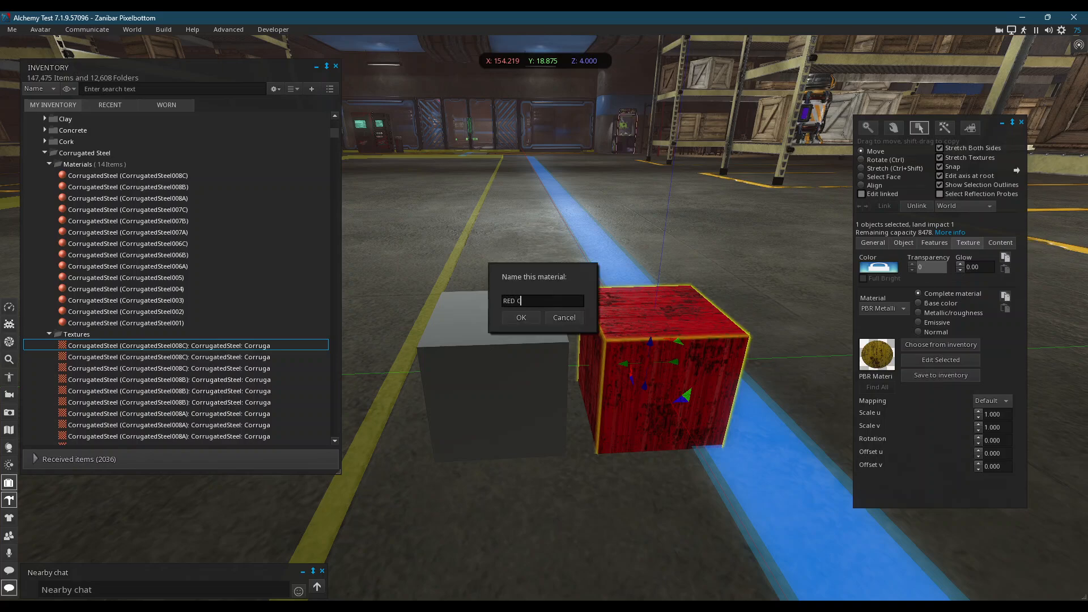
text(ORRUGATED)
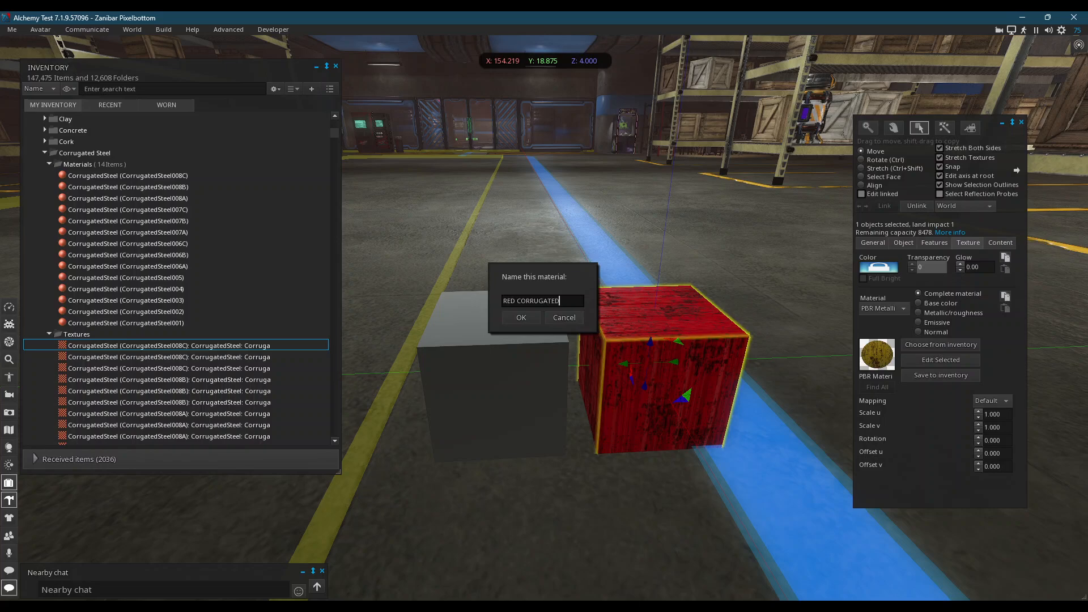
click(520, 317)
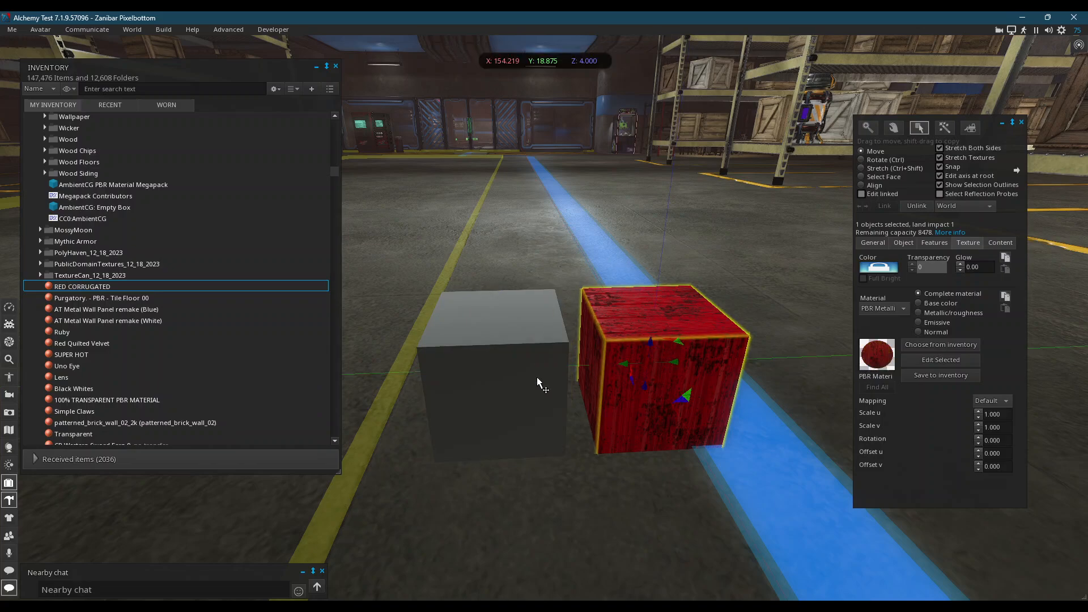
mouse_move(516, 399)
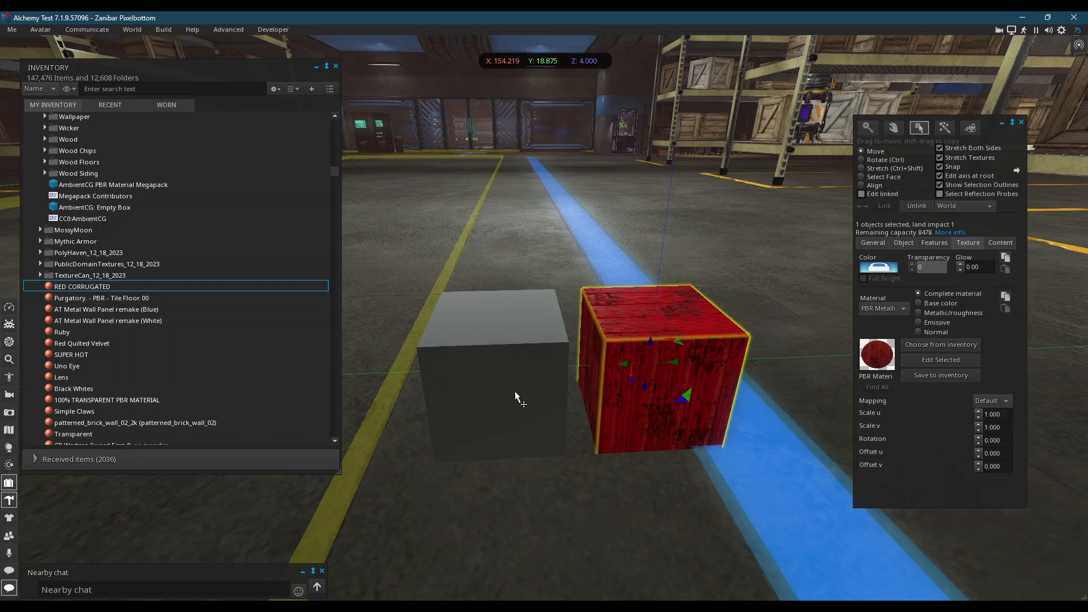
mouse_move(732, 271)
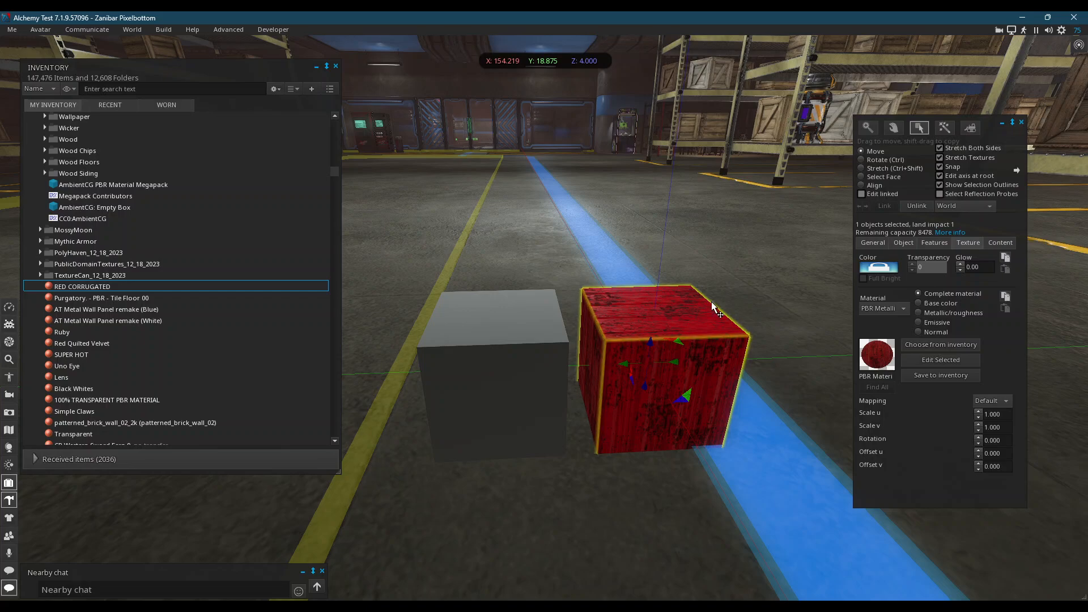
mouse_move(604, 503)
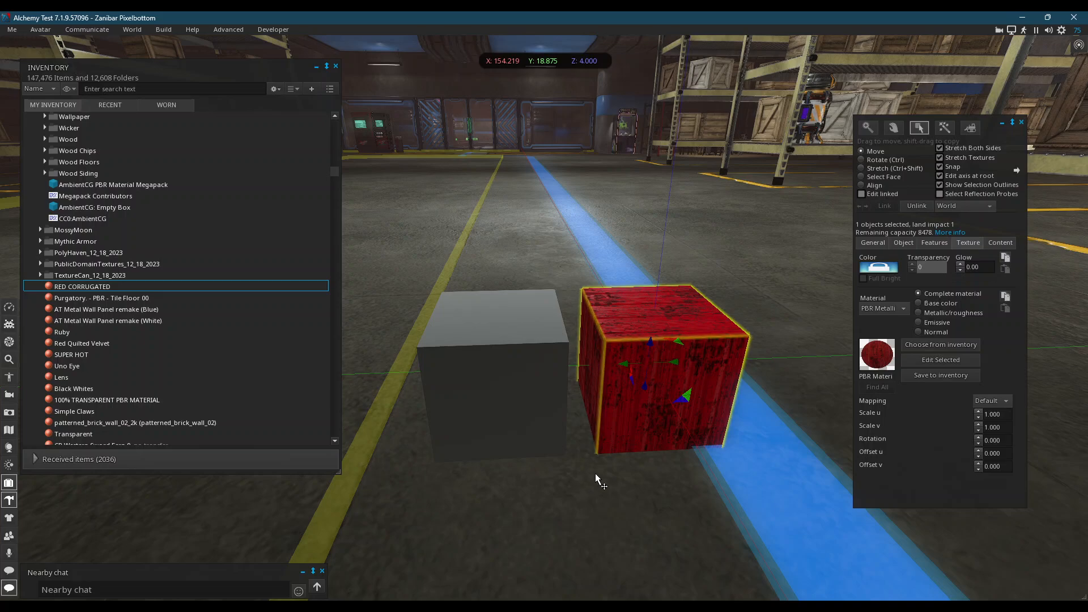
mouse_move(534, 497)
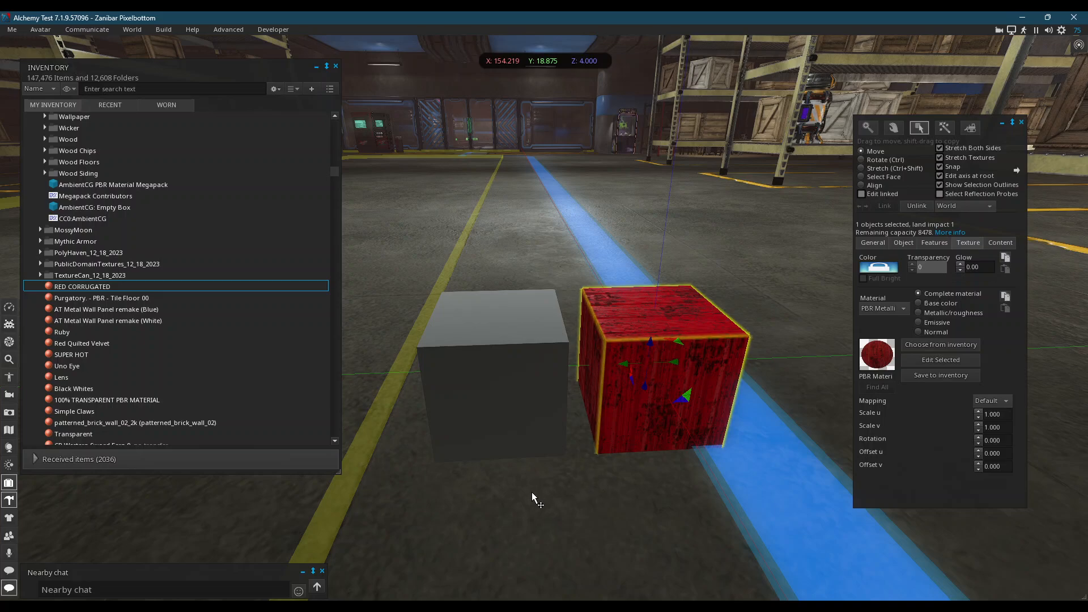